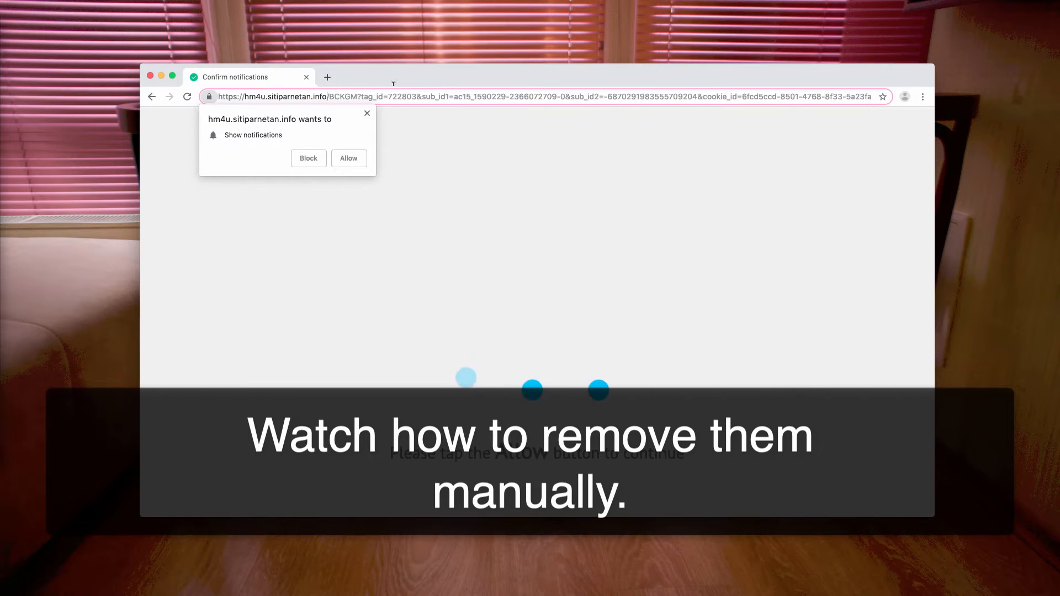
mouse_move(693, 196)
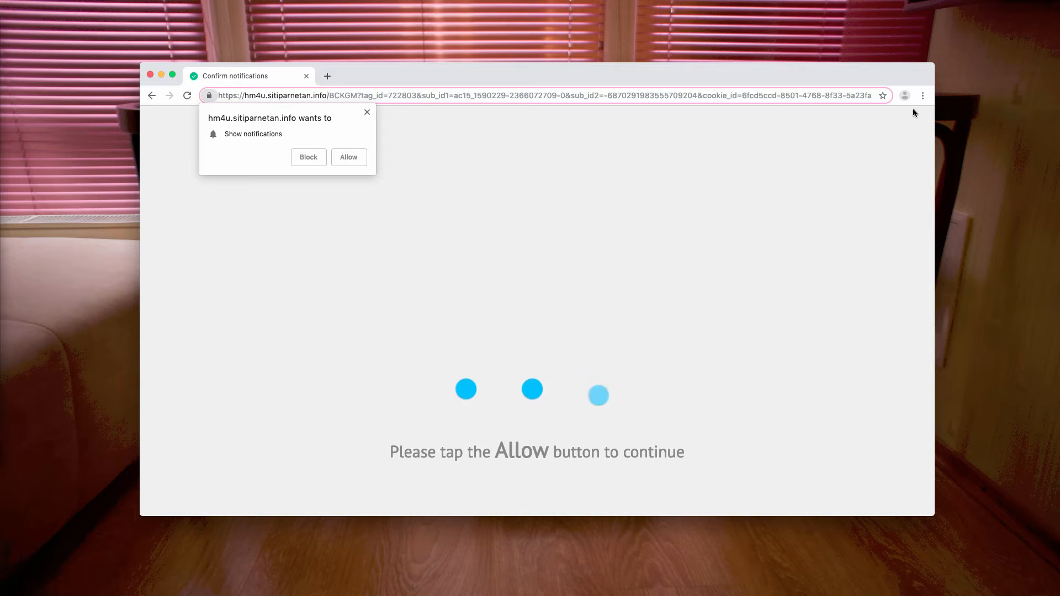
Reach Chrome's Notifications settings via menu > Settings > Advanced > Site Settings
left_click(922, 95)
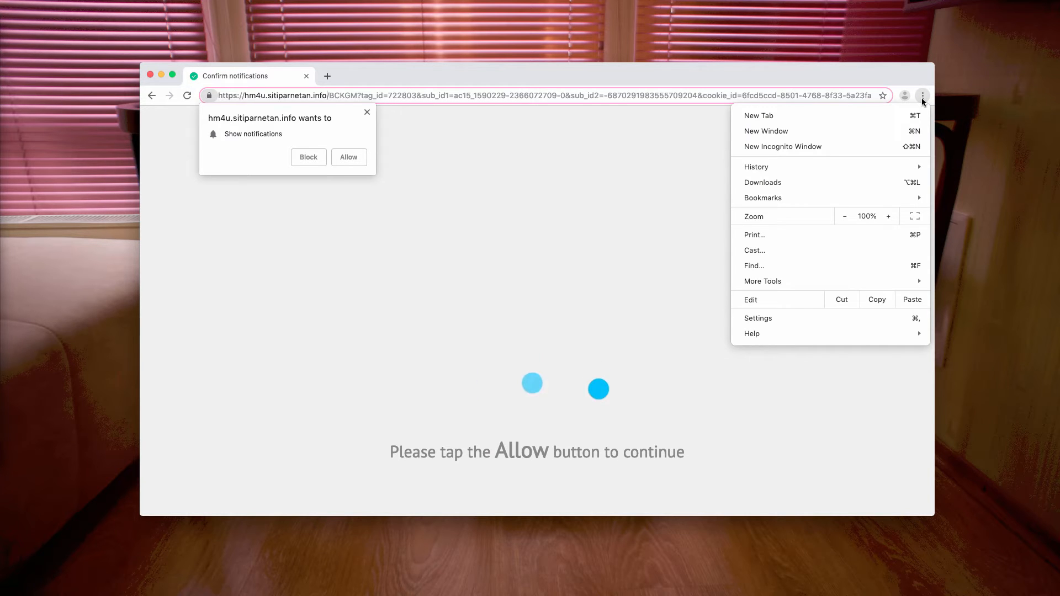
left_click(758, 318)
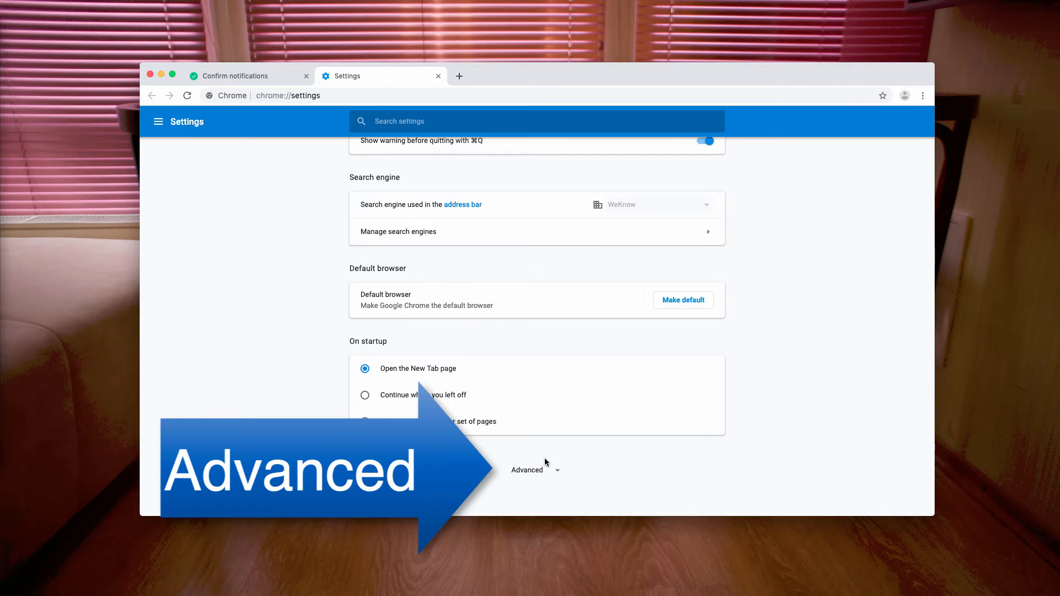
left_click(527, 471)
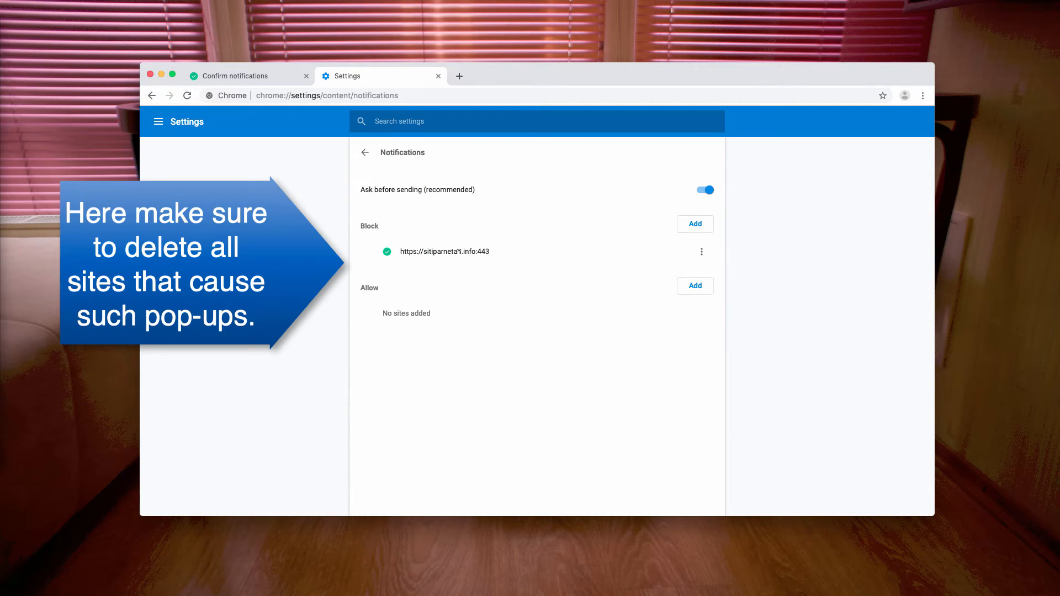
Remove the sitiparnetan.info entry from the blocked notification sites
left_click(702, 252)
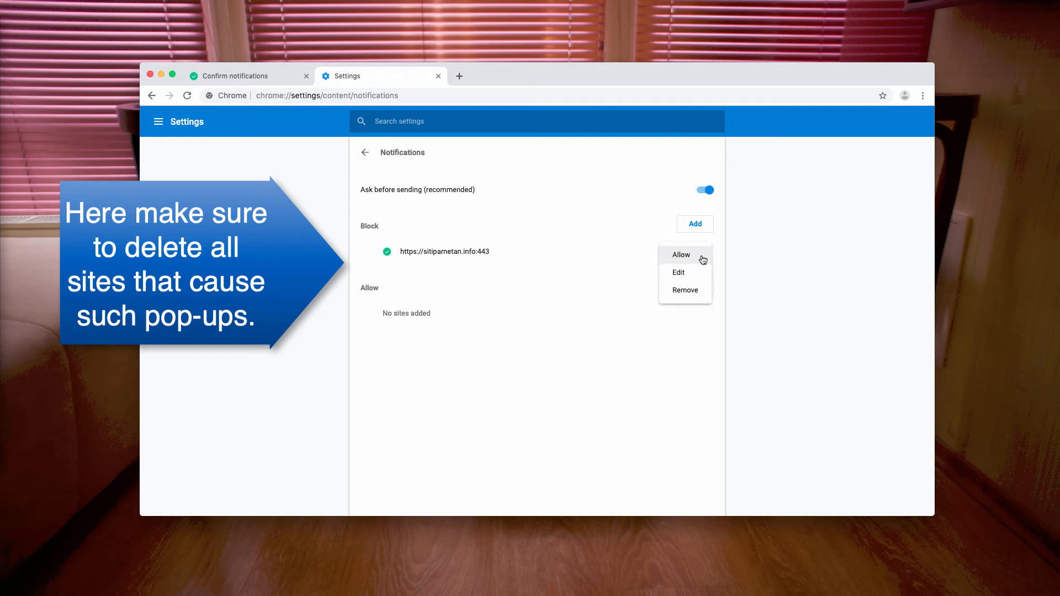
left_click(685, 291)
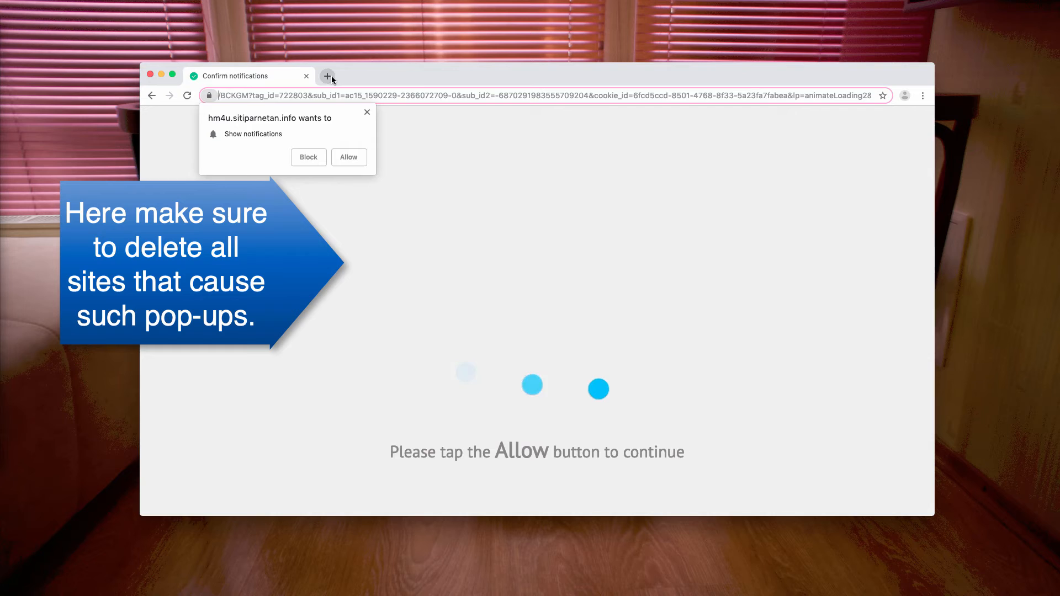
Load system-tips.net/download-combo-cleaner in a new tab, starting the dmg download
left_click(328, 76)
type("system-tips.net/download-r")
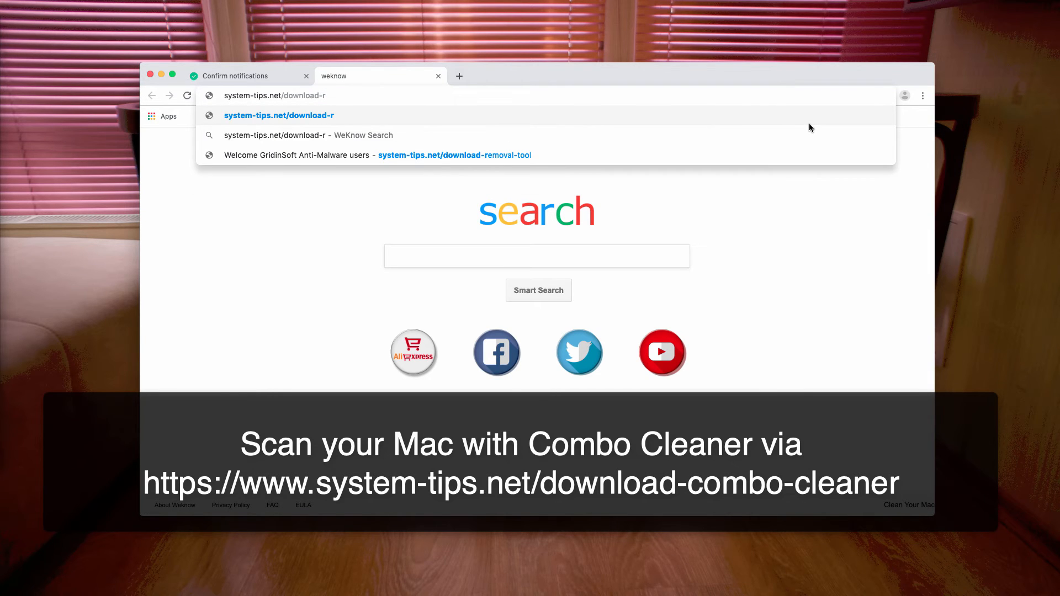
type("eaner/")
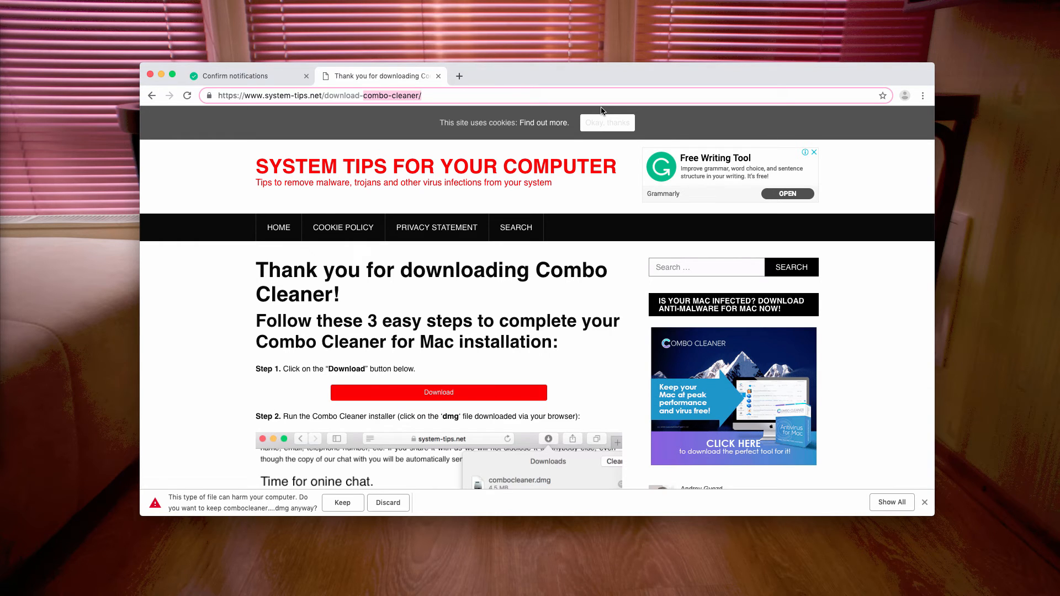
Load system-tips.net/download-removal-tool and download setup-gsam4.exe
type("download-removal-tool")
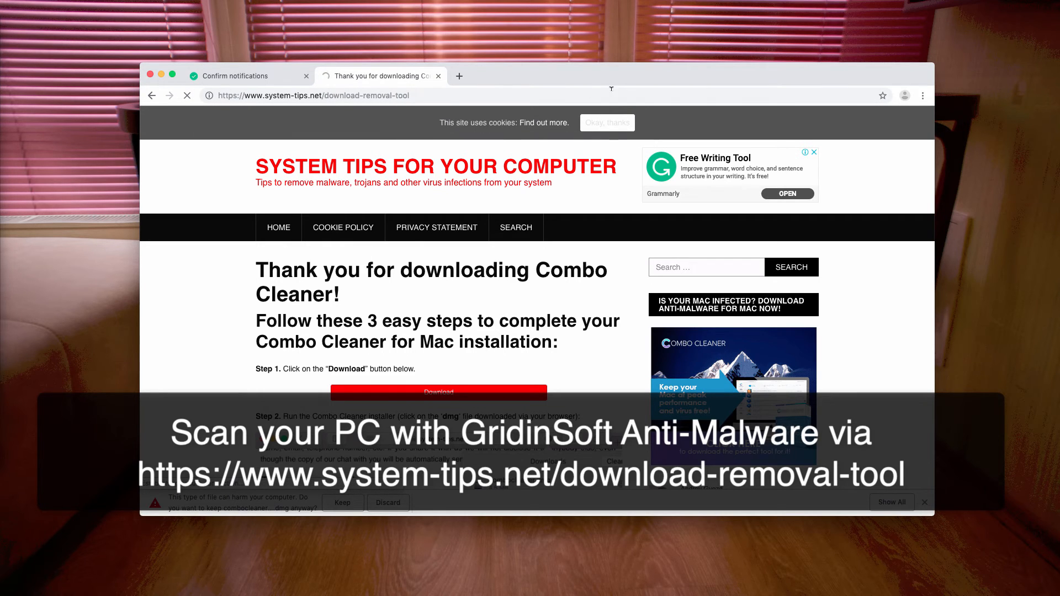
left_click(439, 393)
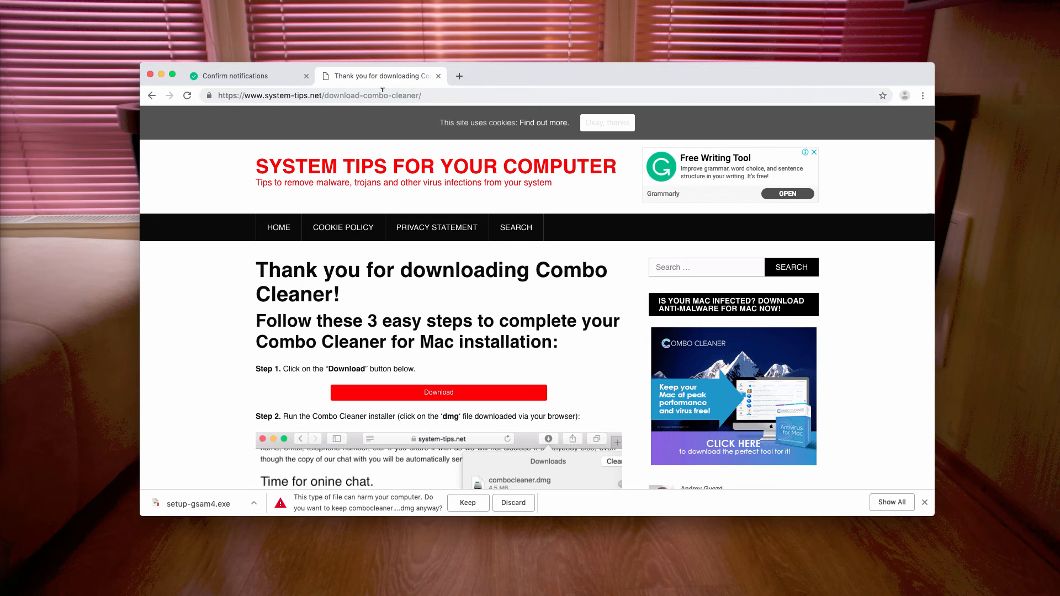
double_click(366, 95)
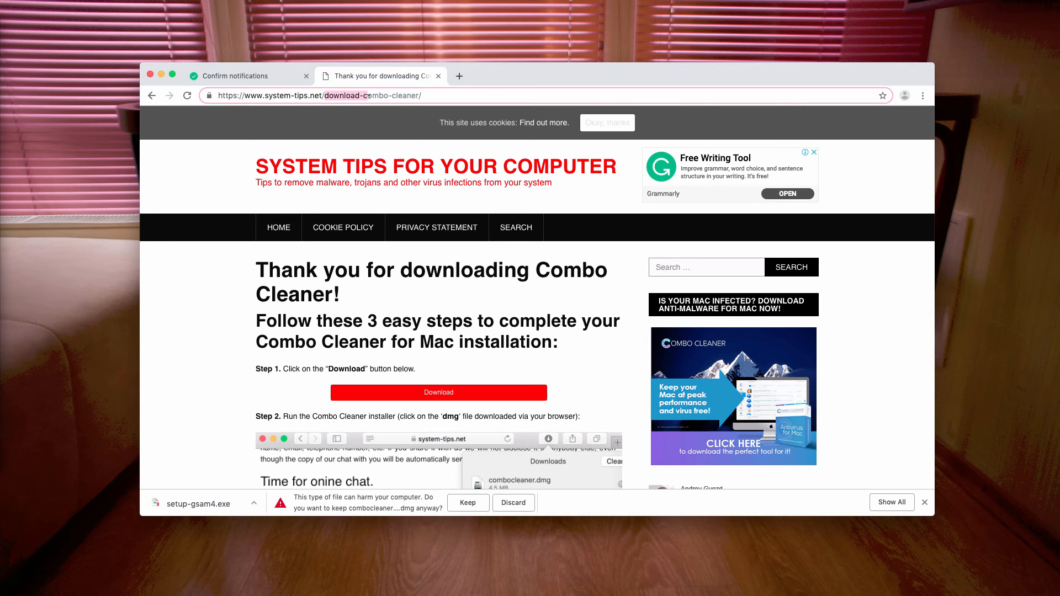